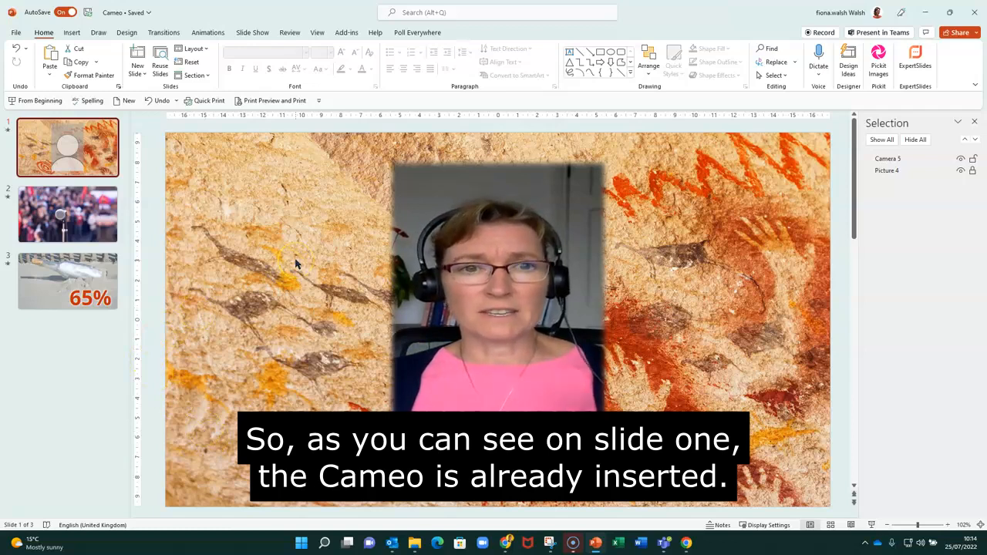
Step: Open slide 2, the microphone-and-crowd photo, from the slide pane
click(67, 214)
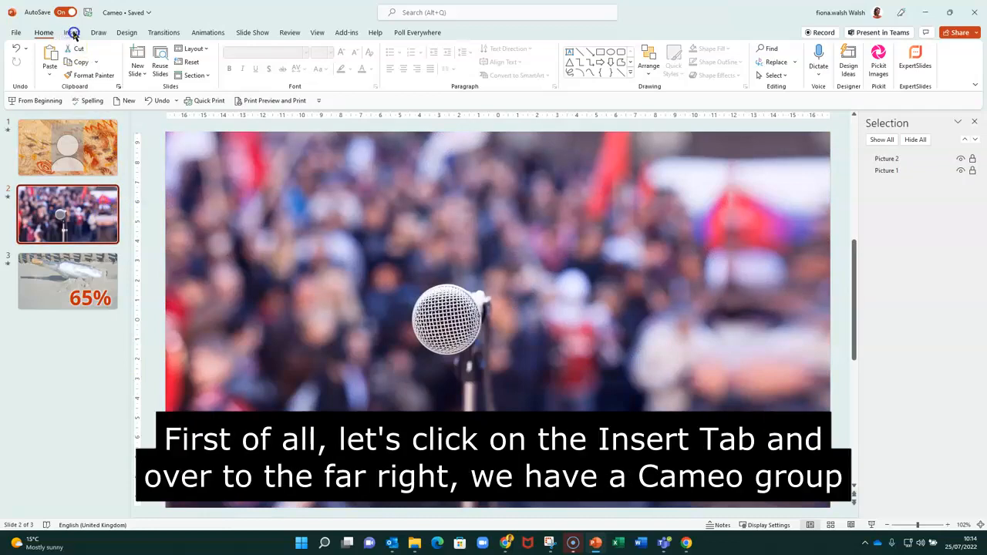
Step: Insert a Cameo live camera feed onto slide 2 from the Insert tab
click(72, 33)
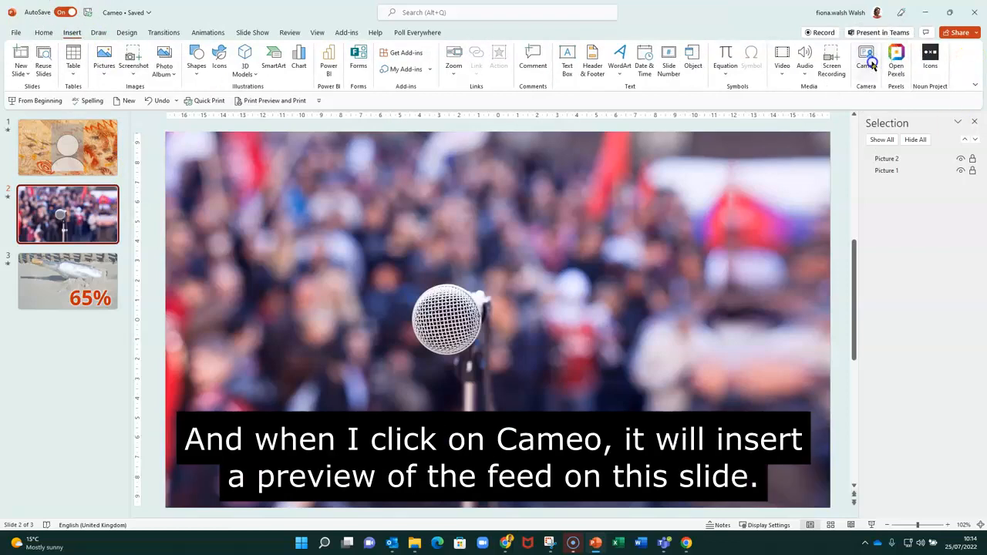
click(865, 57)
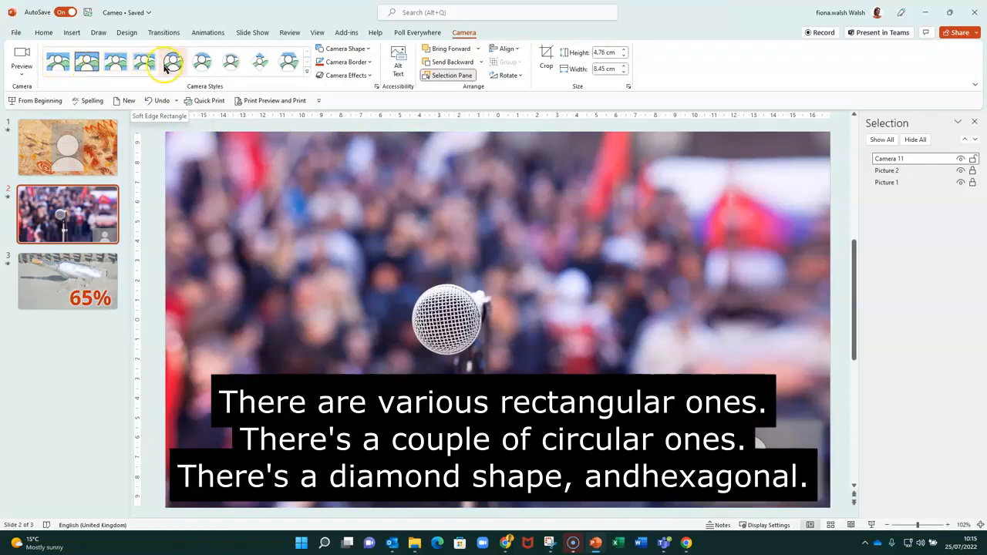
mouse_move(145, 60)
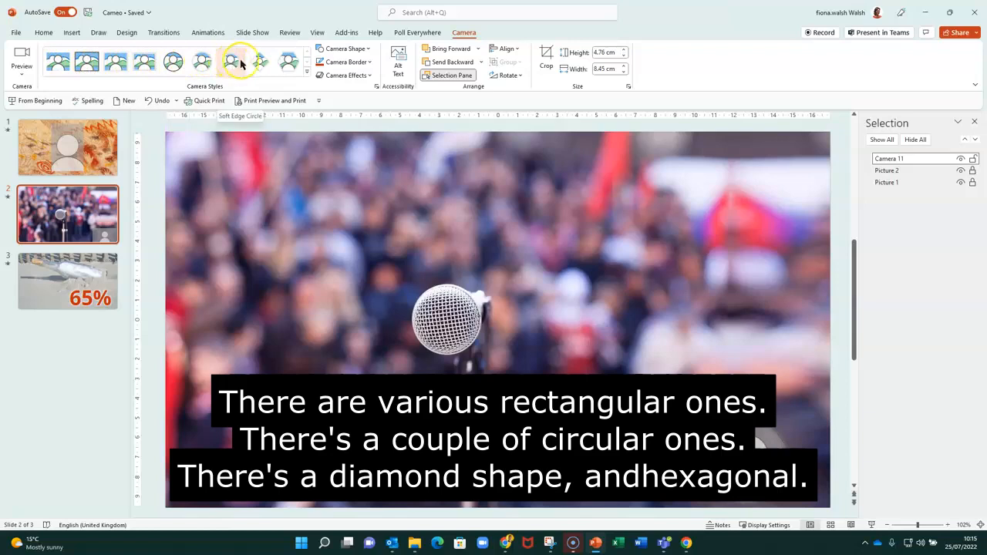
mouse_move(291, 62)
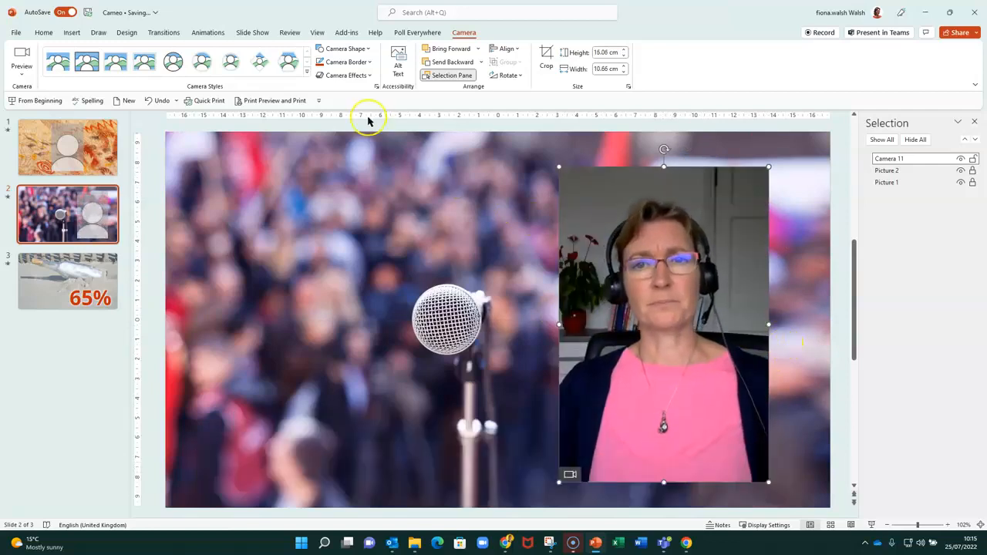
mouse_move(346, 74)
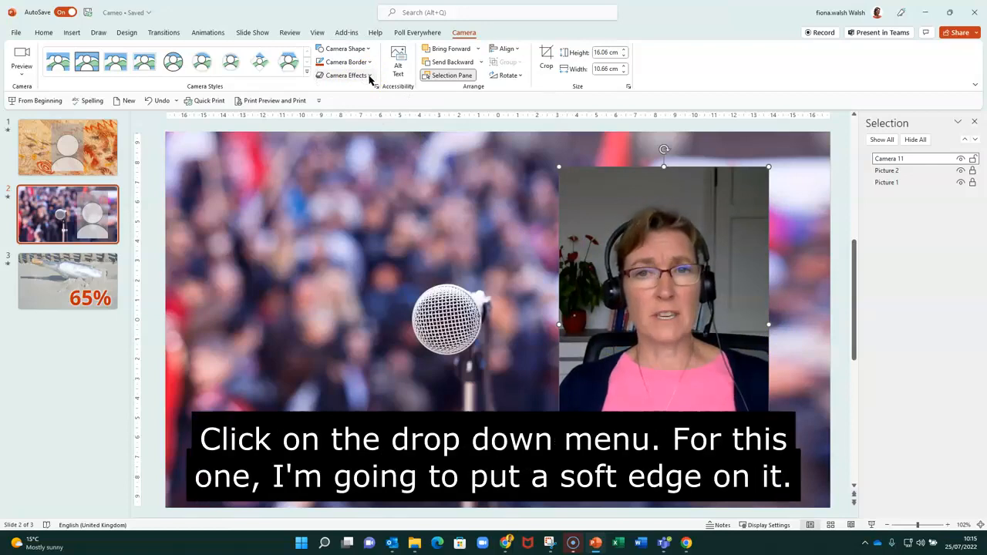
Step: Apply a Soft Edges camera effect to the cameo on slide 2
click(348, 75)
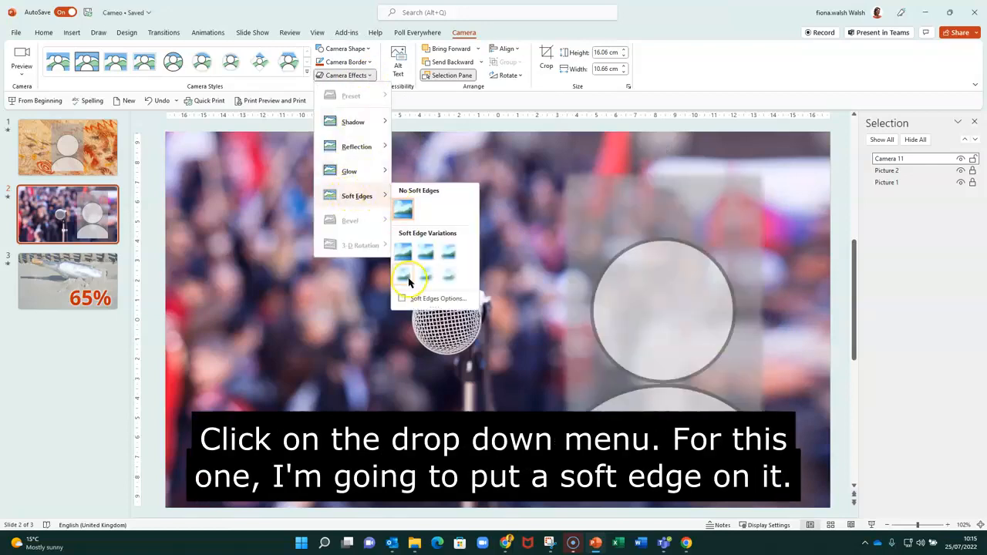
click(409, 275)
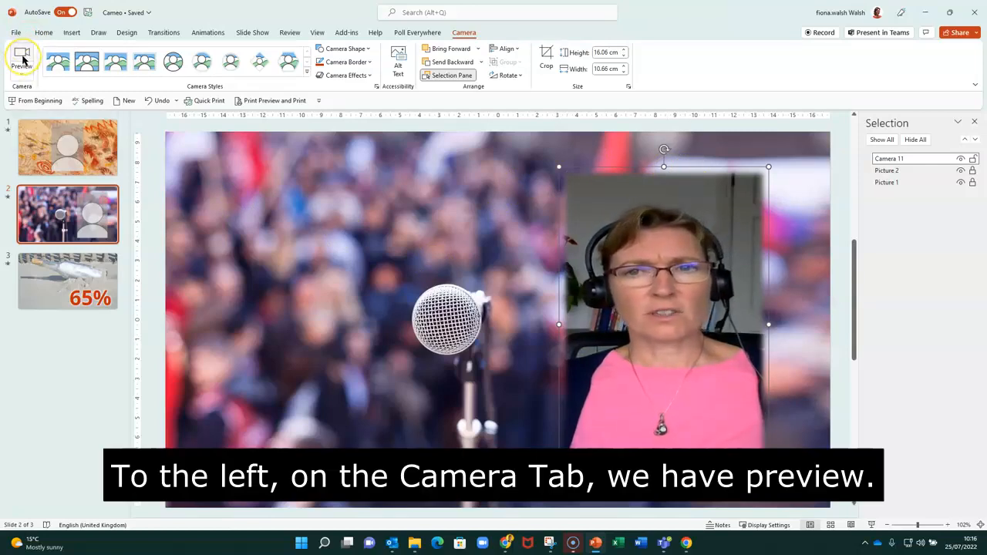
click(21, 58)
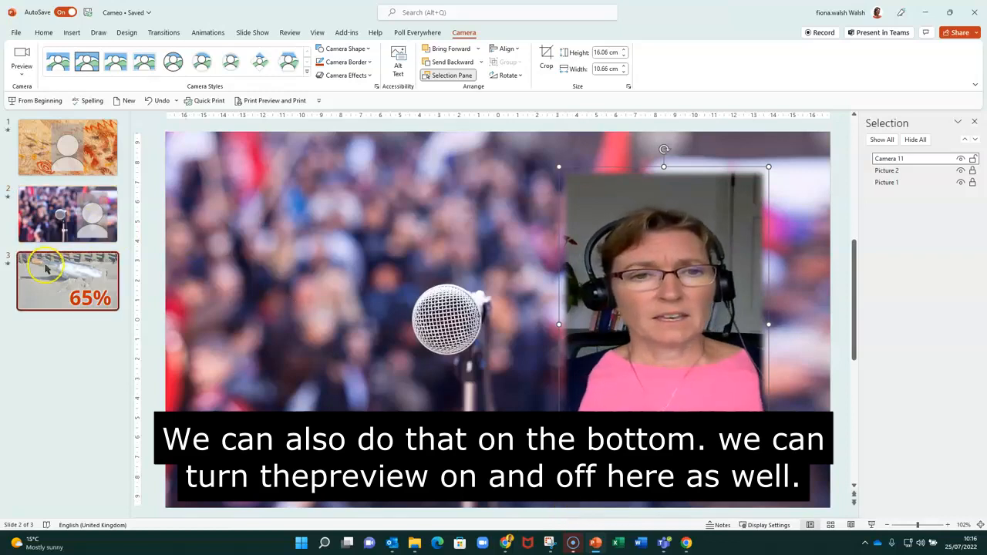
Step: Select slide 3, the bottle on the beach, and insert a Cameo feed
click(68, 280)
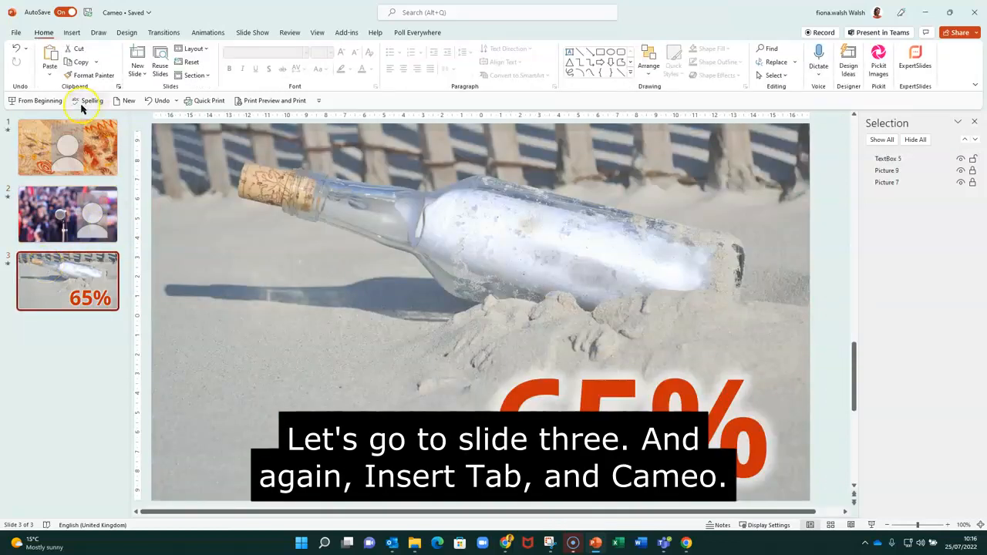
click(71, 32)
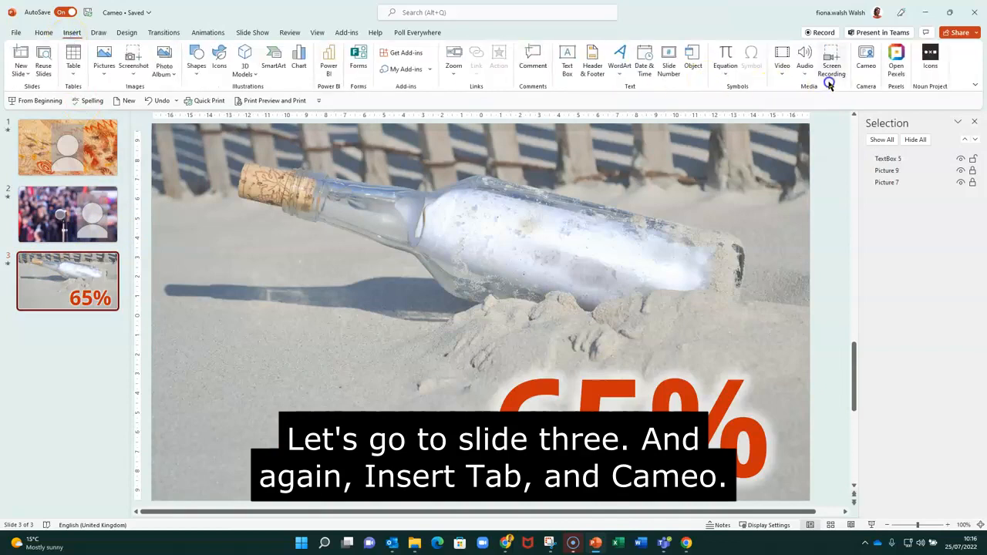
click(865, 58)
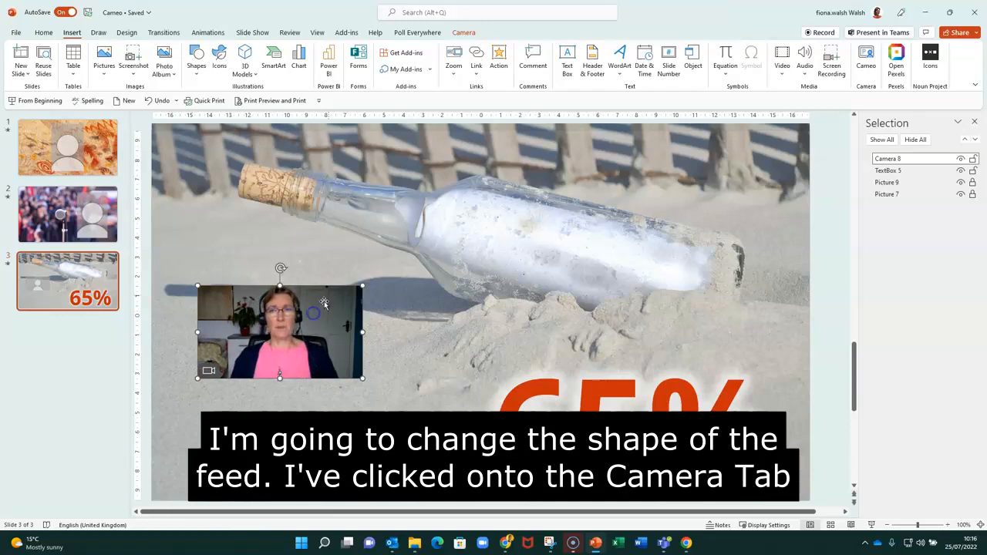
Step: Set the slide 3 cameo's camera shape to the Up Arrow block arrow
click(463, 33)
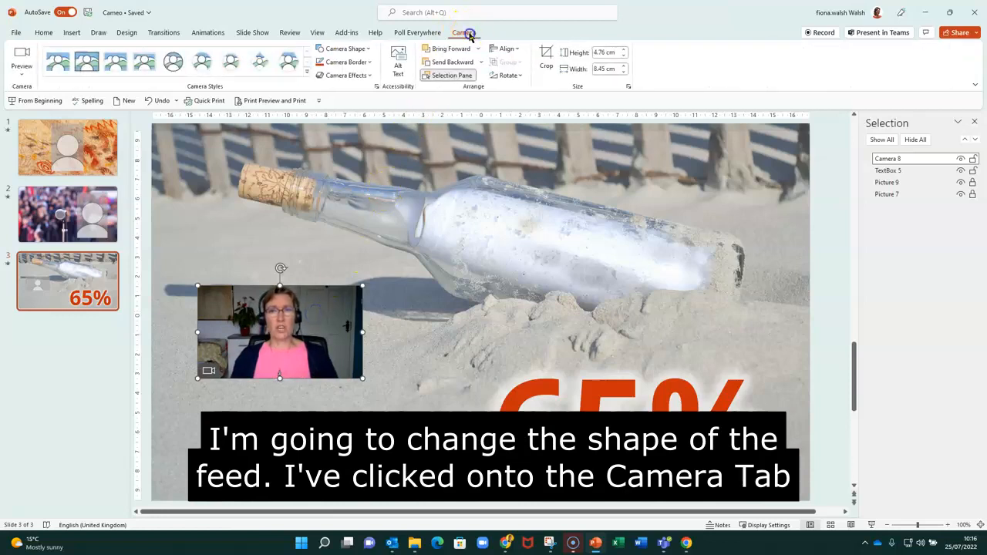
mouse_move(345, 49)
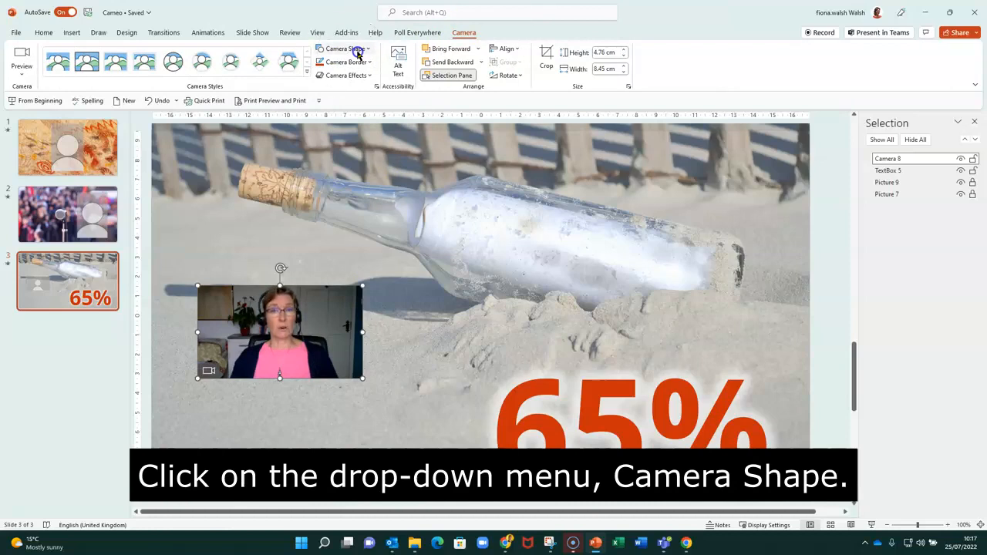
click(358, 49)
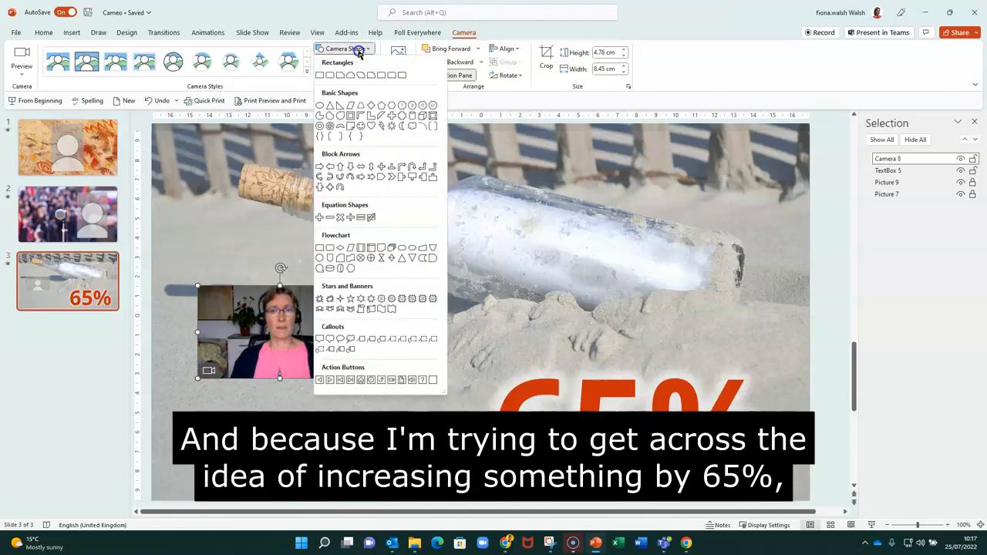
mouse_move(356, 186)
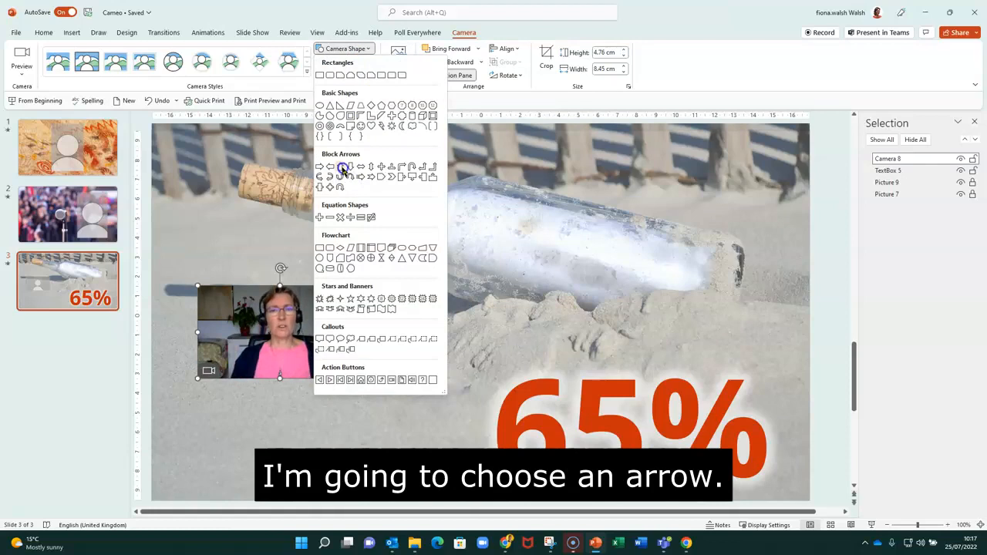
click(341, 168)
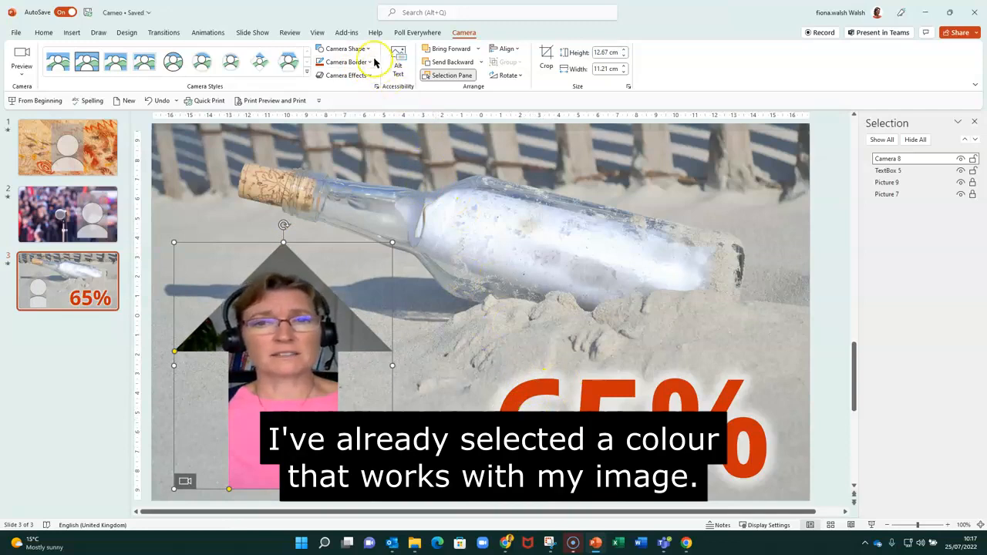
Step: Set the arrow cameo's border to the recent orange colour and a thicker weight
click(370, 62)
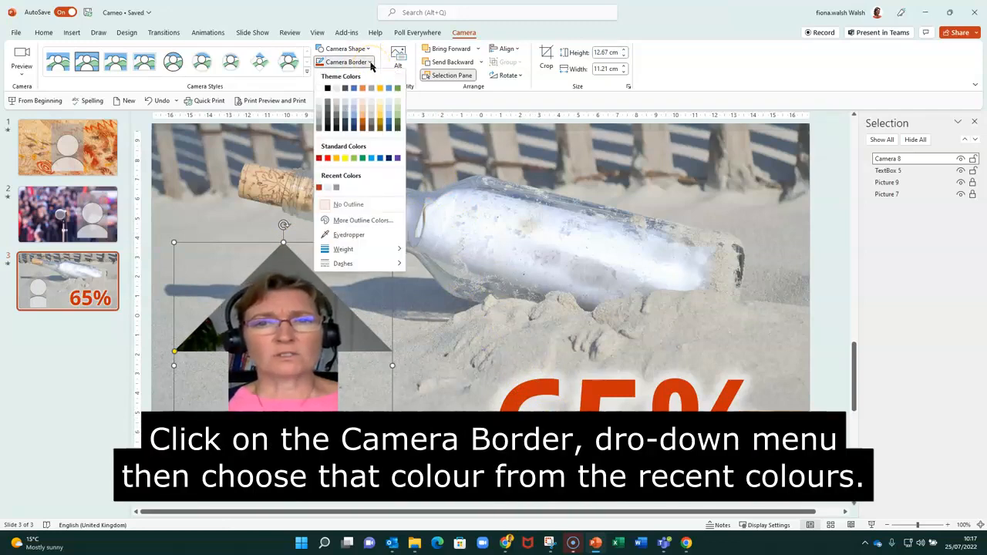
click(321, 187)
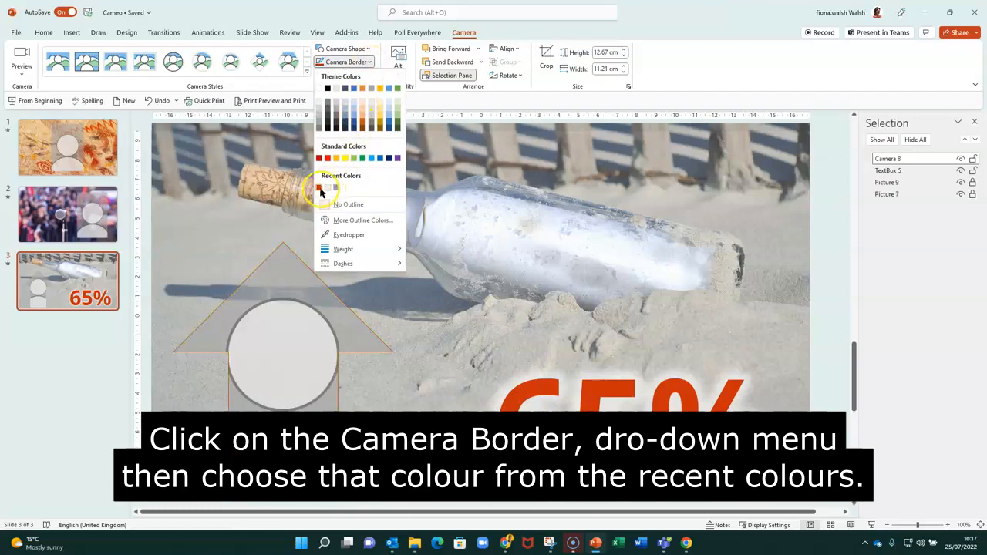
click(321, 190)
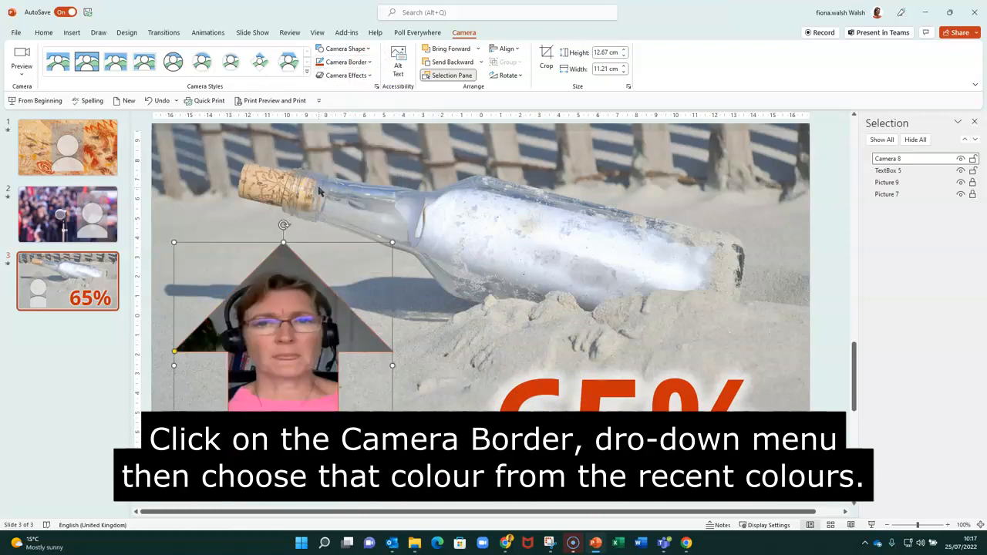
click(369, 61)
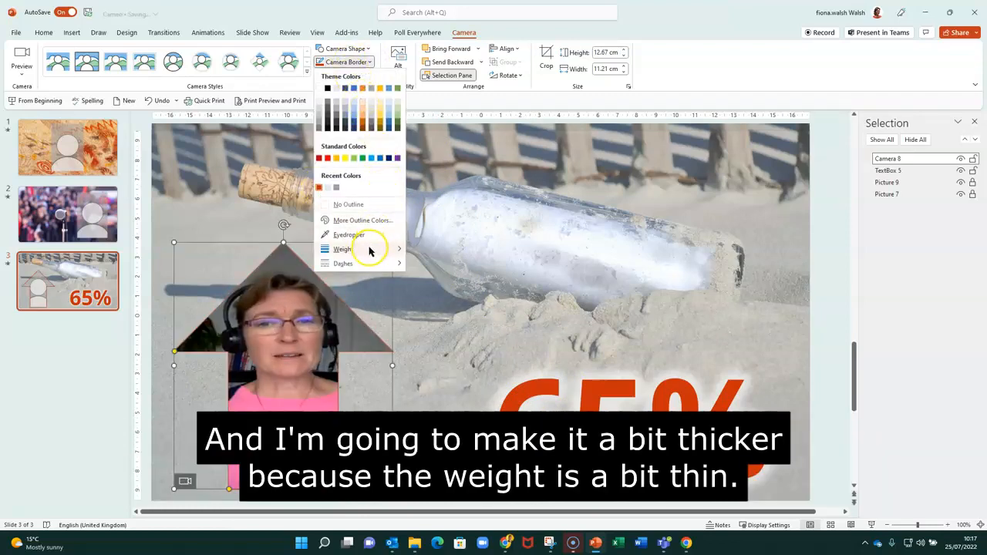
click(343, 248)
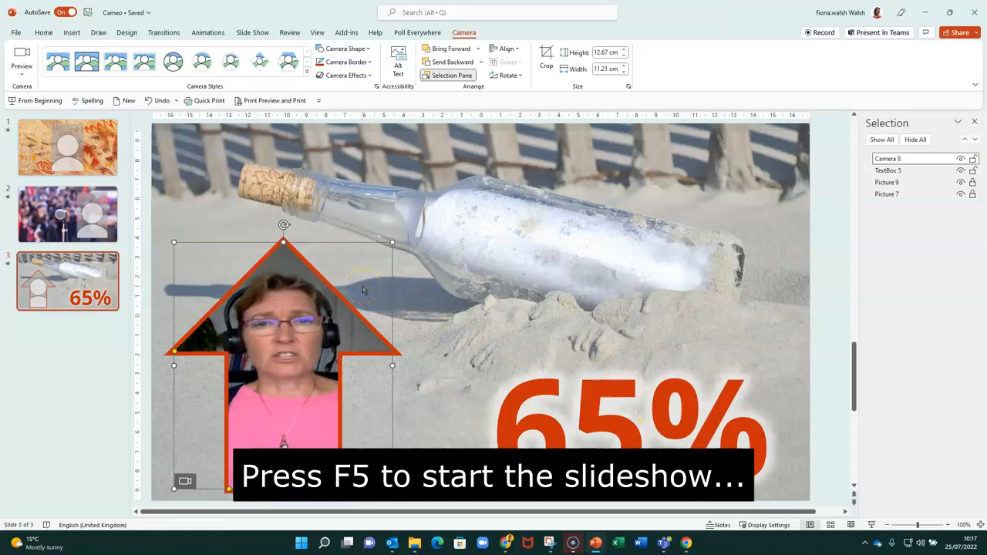
Step: Start the slideshow with F5 to show slide 3's live arrow feed
key(f5)
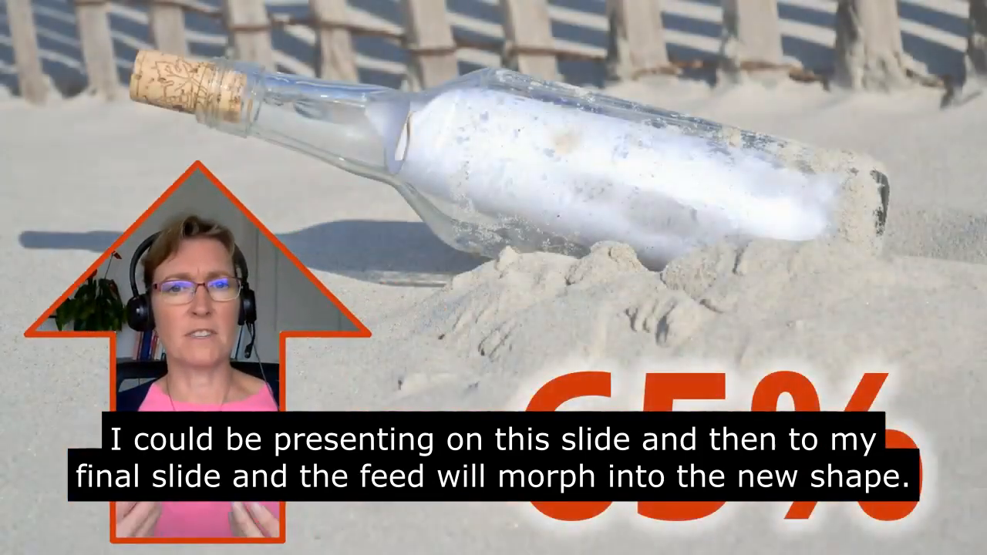